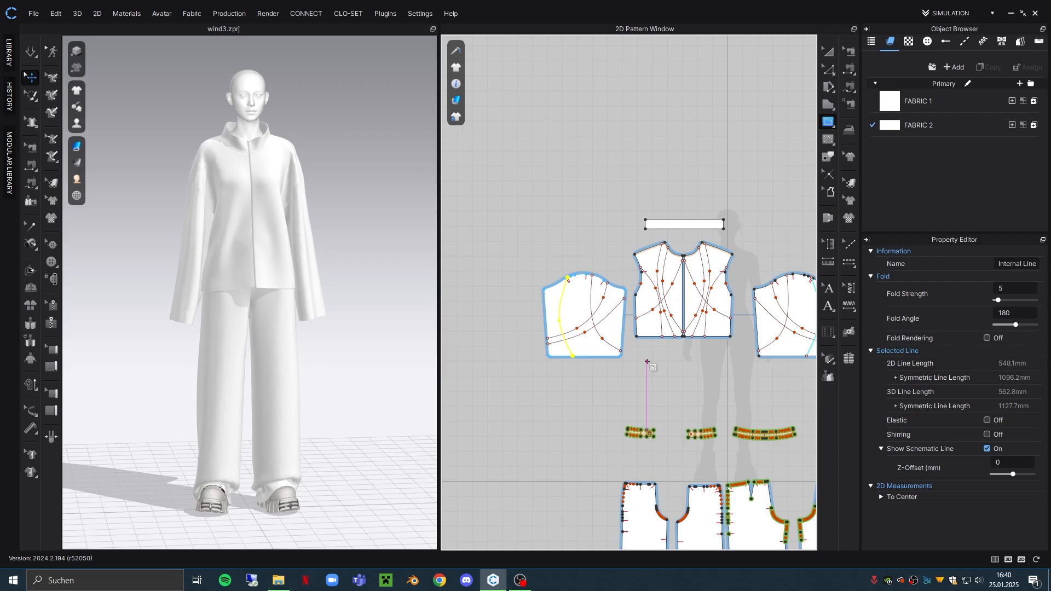
- Scroll the property panel while reviewing the internal lines' fold settings
scroll("up", 3)
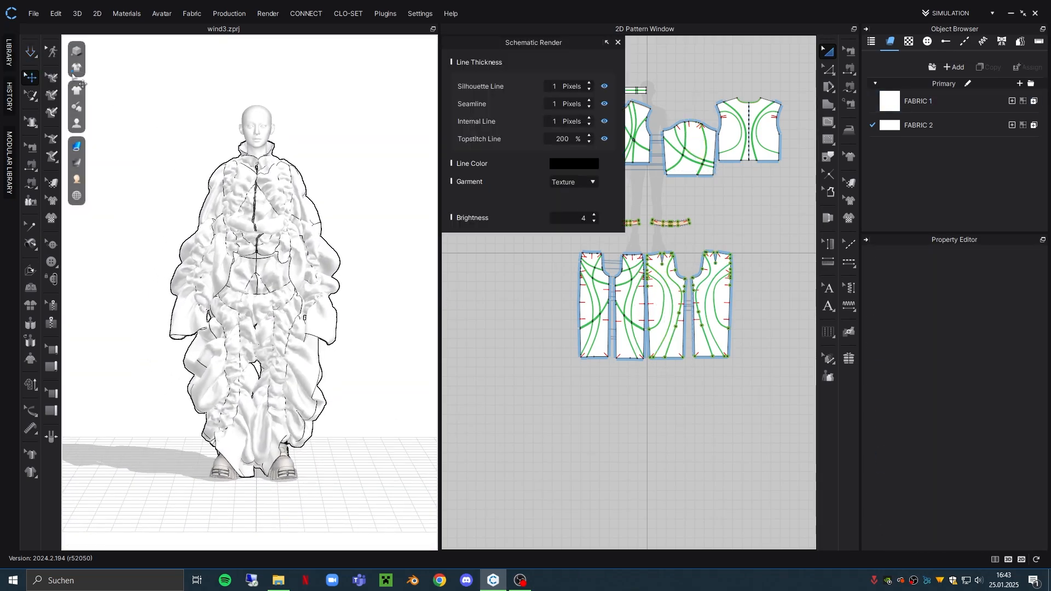
- Close Schematic Render settings and select the Metal fabric in the Object Browser
left_click(616, 42)
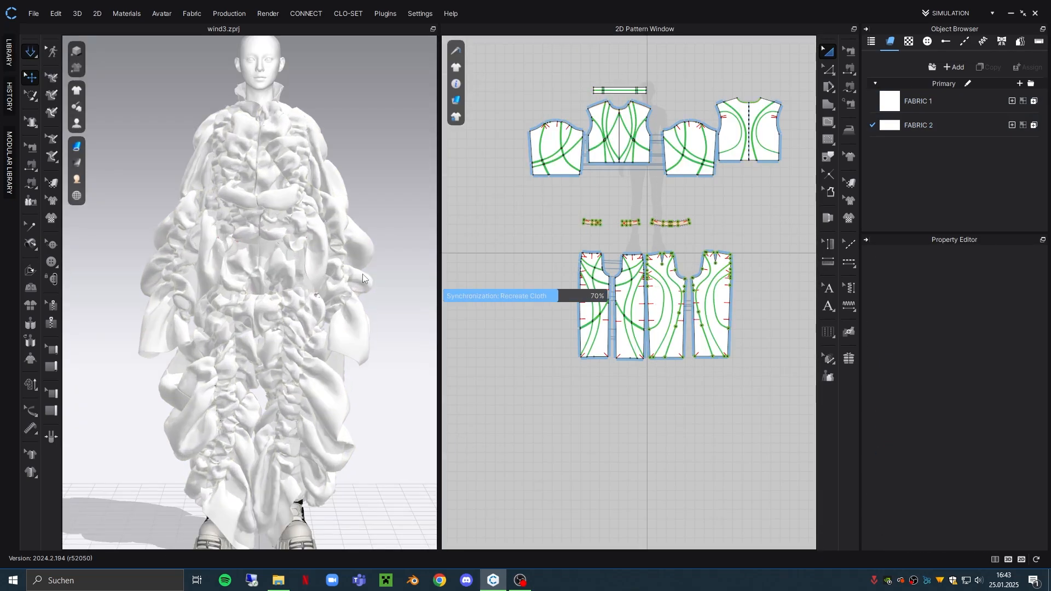
left_click(918, 101)
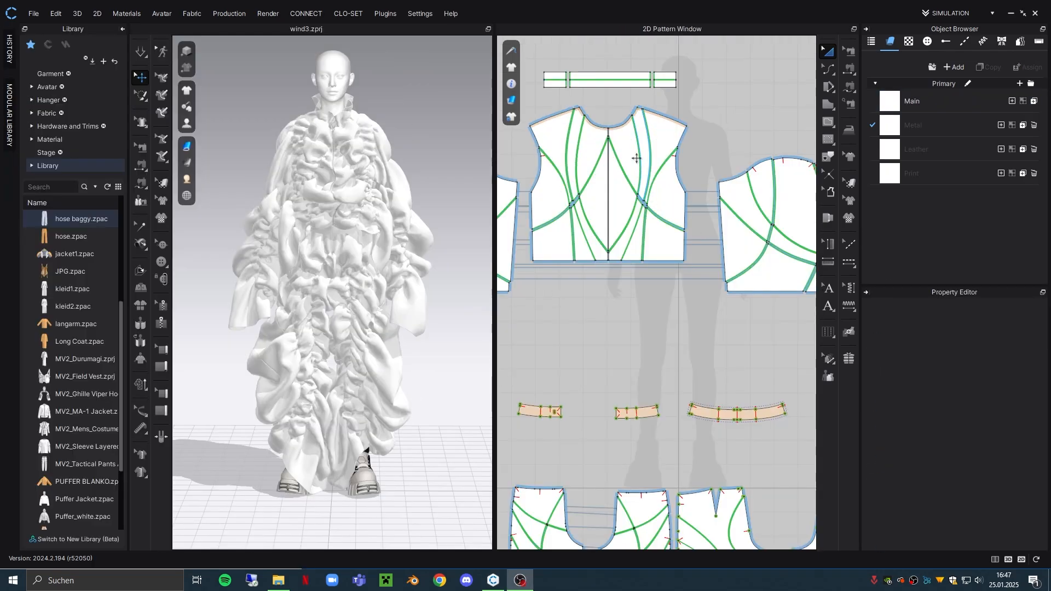
left_click(912, 124)
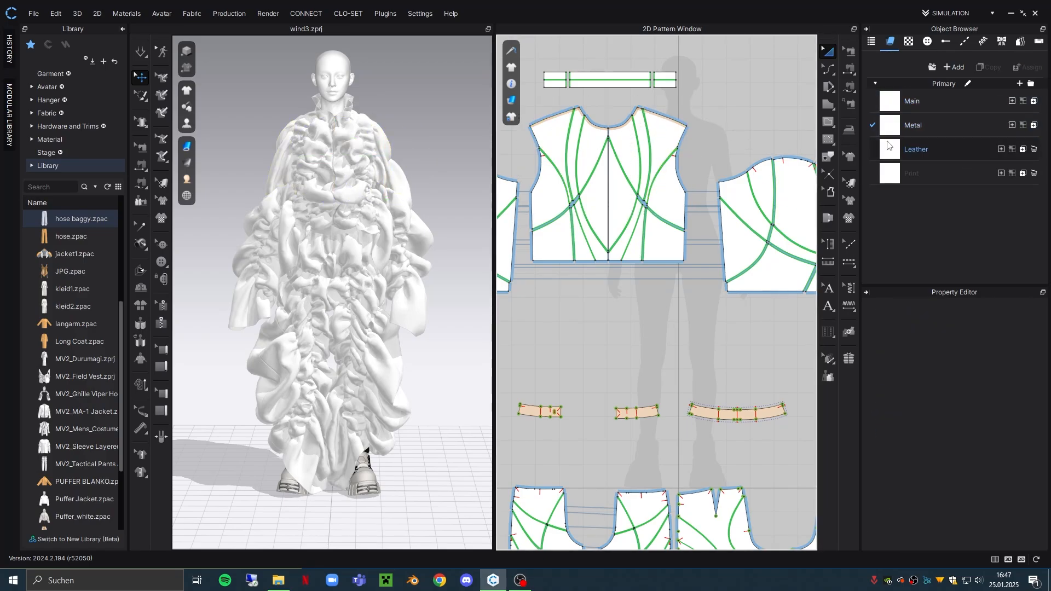
left_click(913, 125)
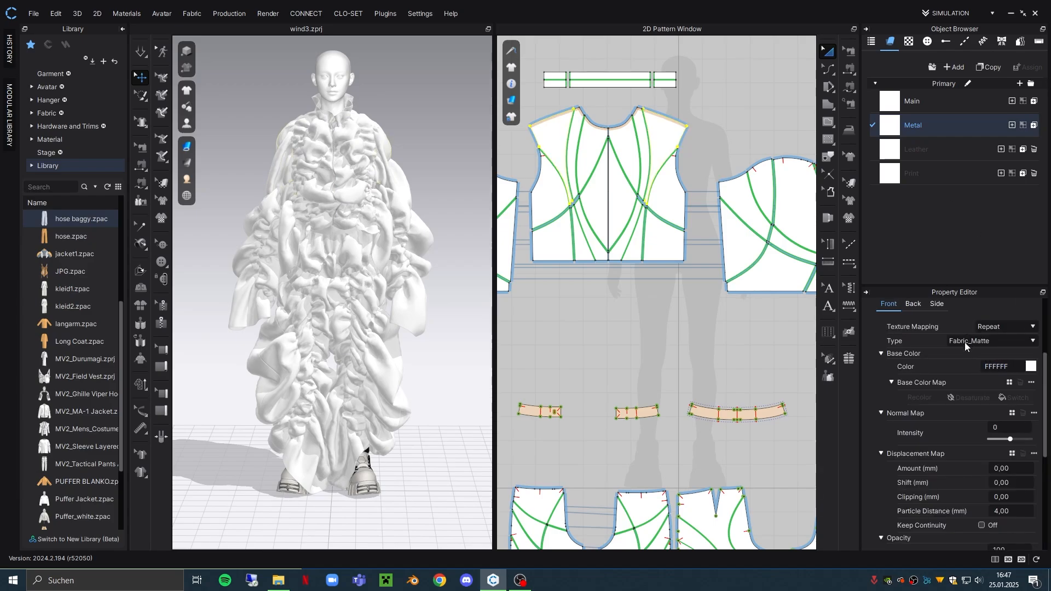
- Set the Metal fabric's Type to Metal and load a normal map with intensity 10
left_click(991, 340)
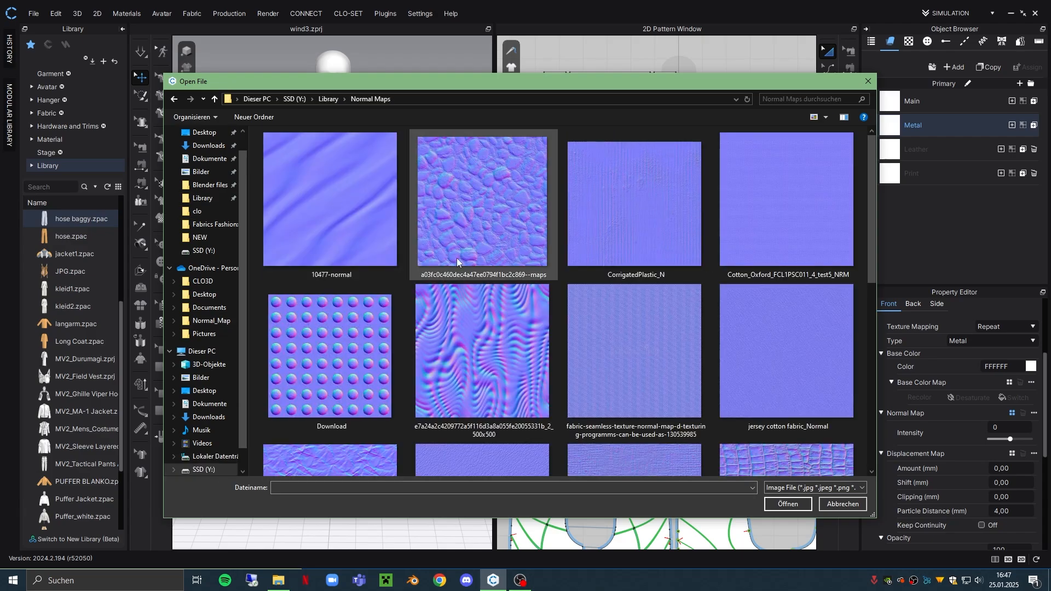
scroll("down", 3)
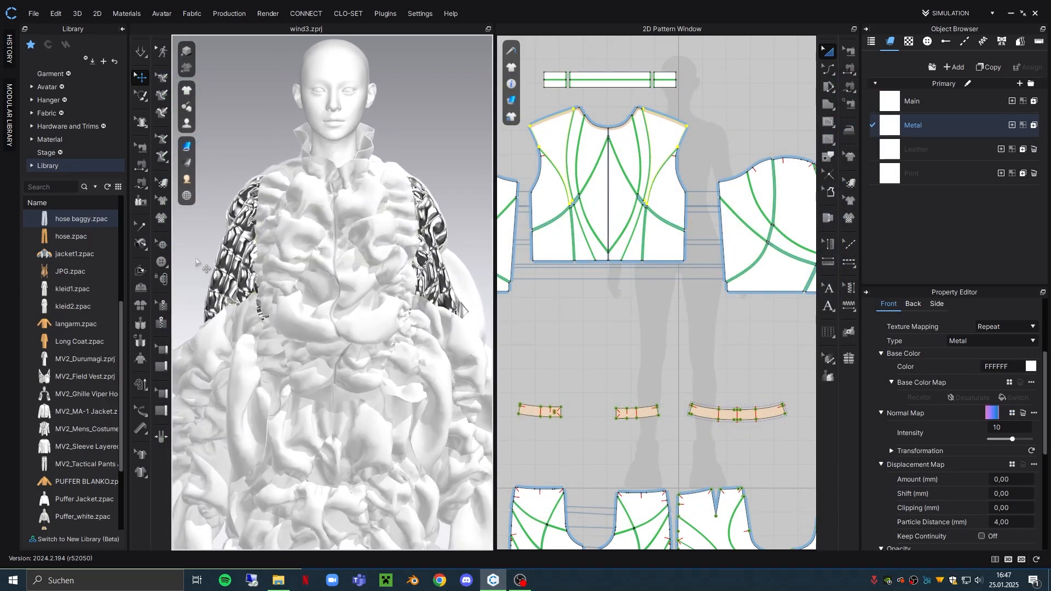
left_click(123, 29)
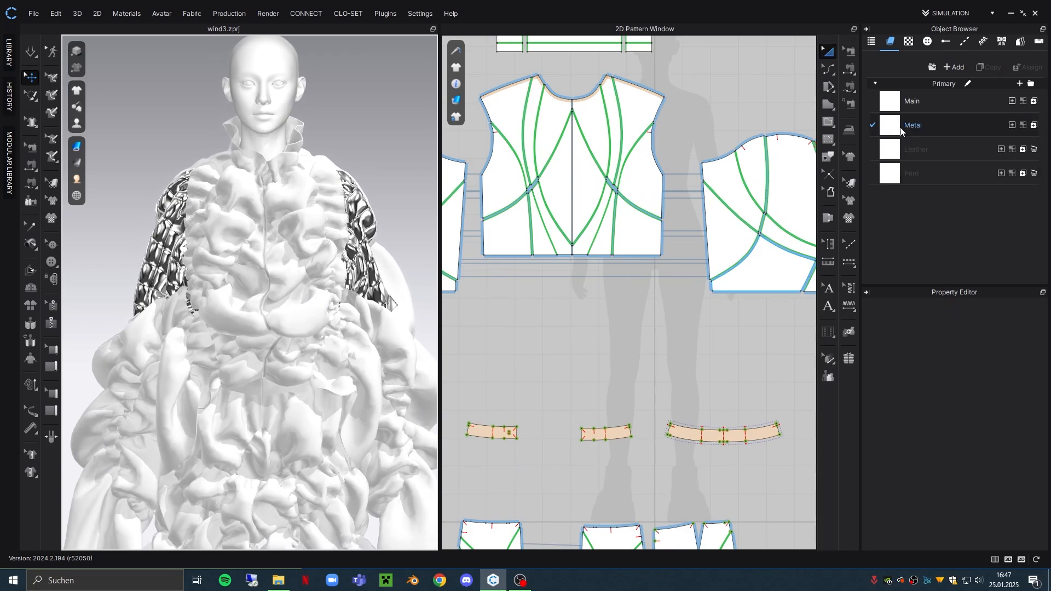
left_click(911, 125)
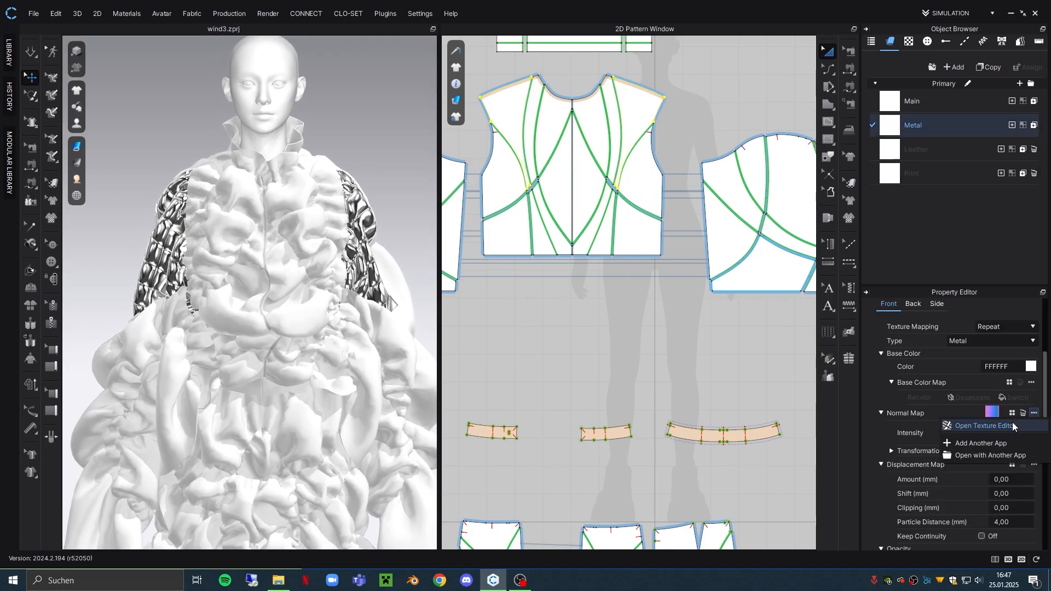
- Tile the Metal normal map in the Texture Editor for a finer ribbed pattern and apply
left_click(983, 426)
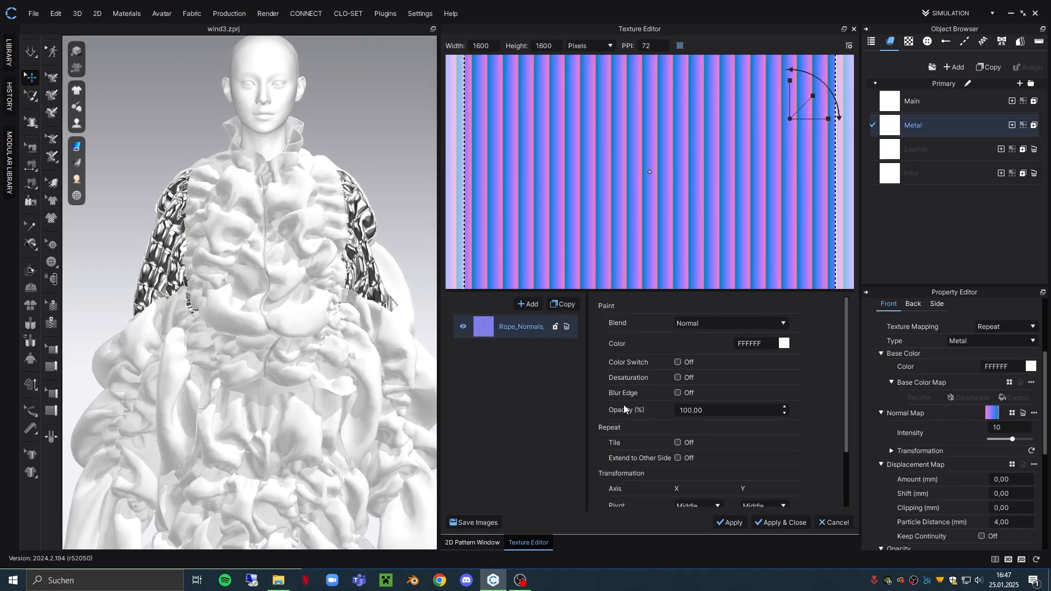
left_click(676, 442)
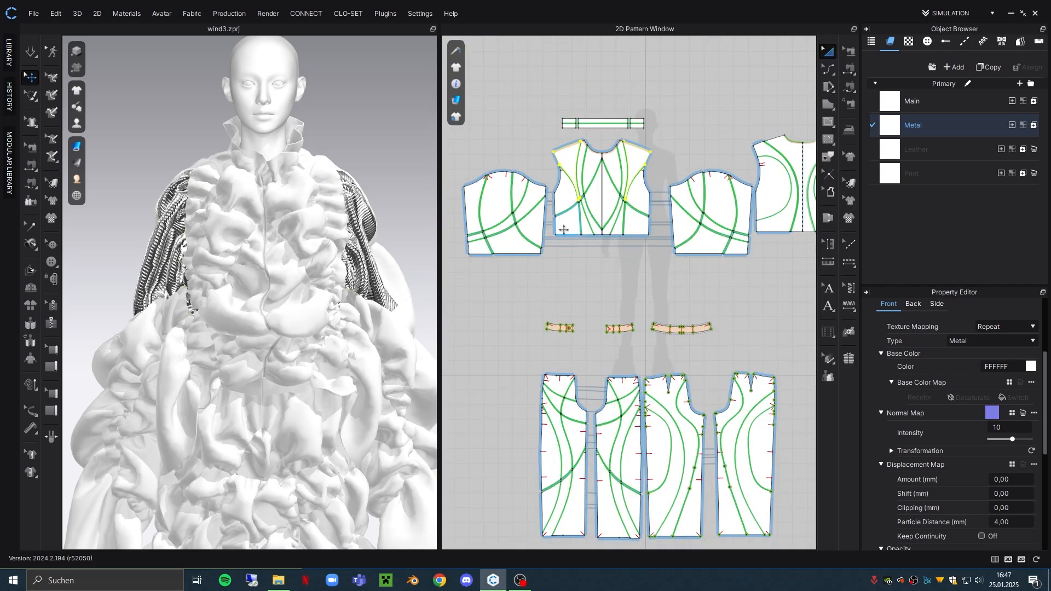
left_click(680, 327)
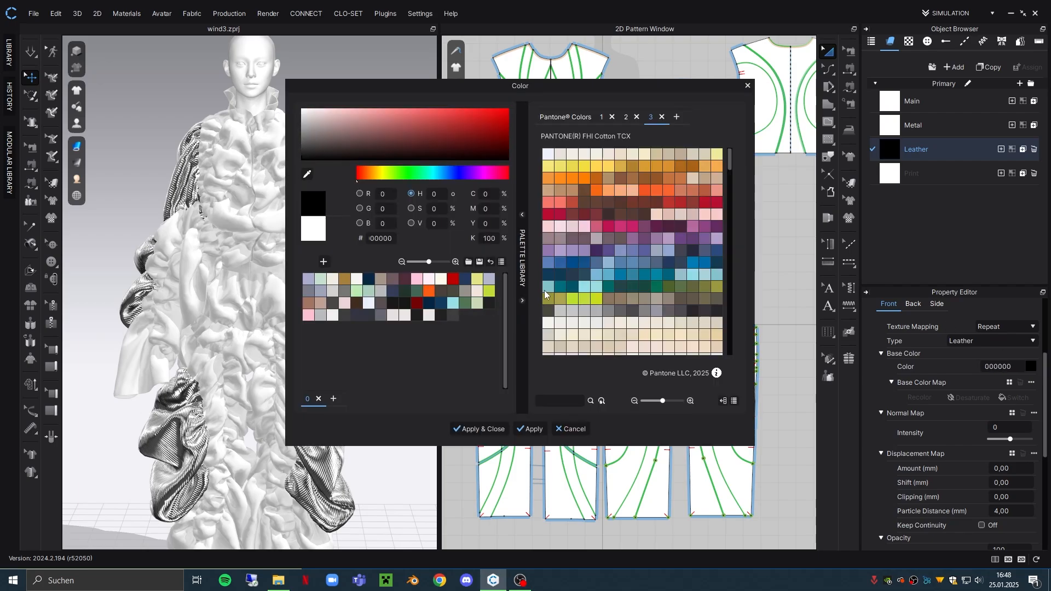
mouse_move(559, 158)
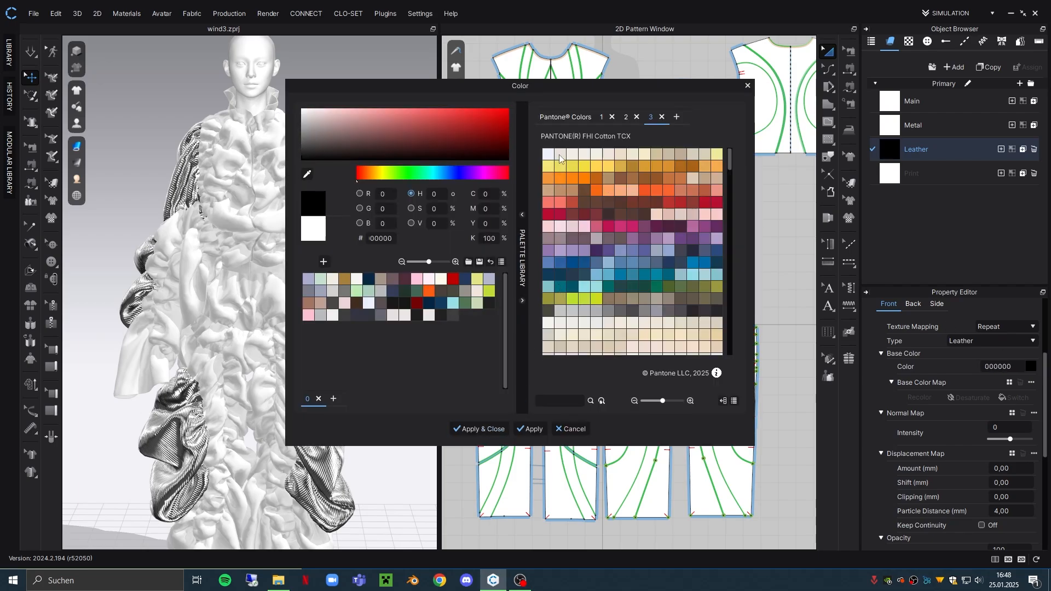
- Pick an off-white Pantone swatch as the Leather base colour and apply it
left_click(478, 428)
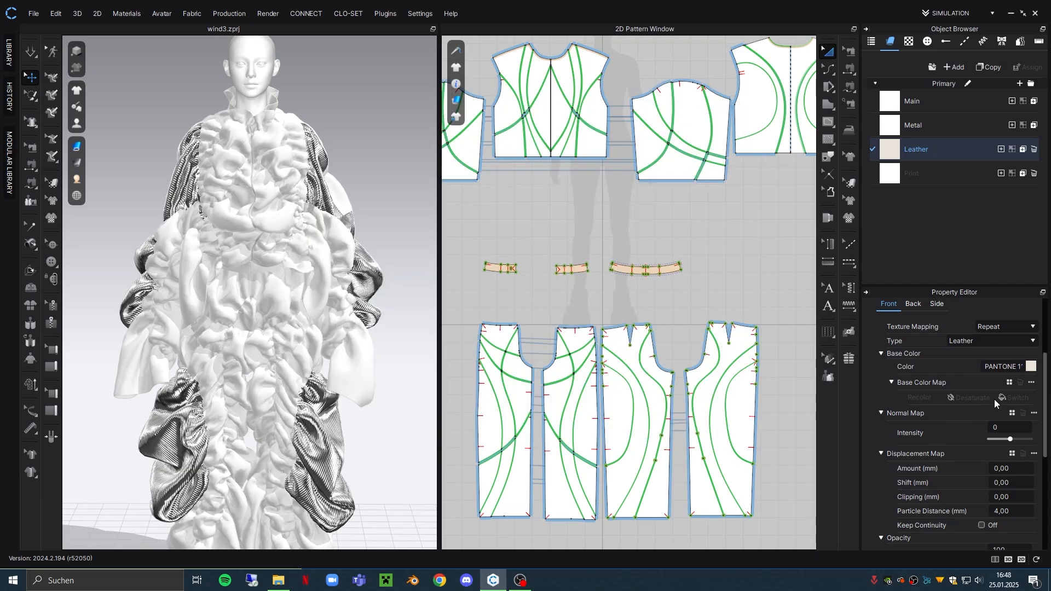
left_click(1011, 413)
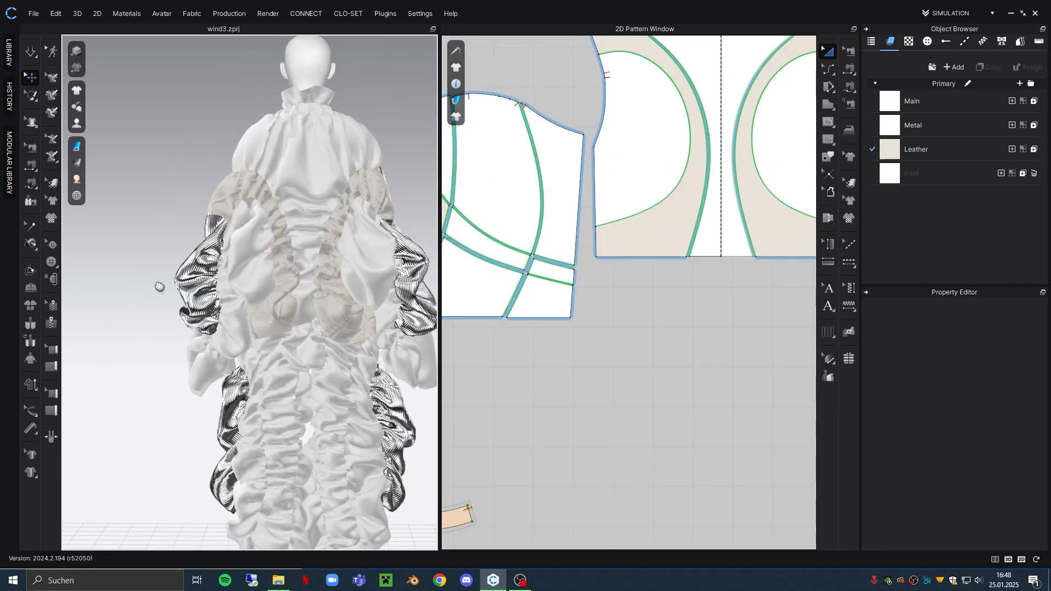
- Tile the Leather normal map in the Texture Editor for a scaly grain surface
double_click(915, 149)
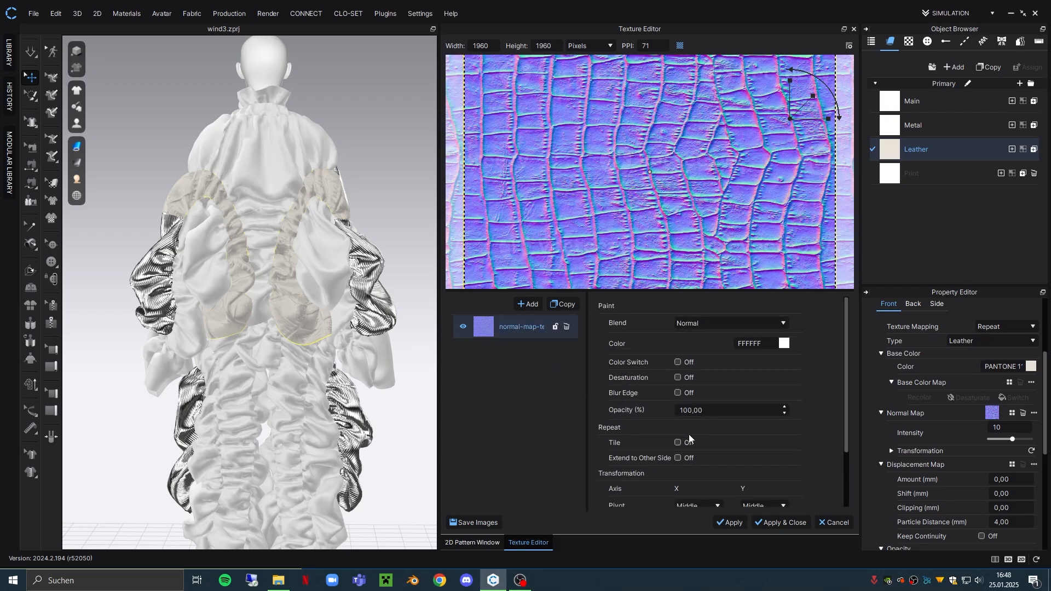
left_click(676, 442)
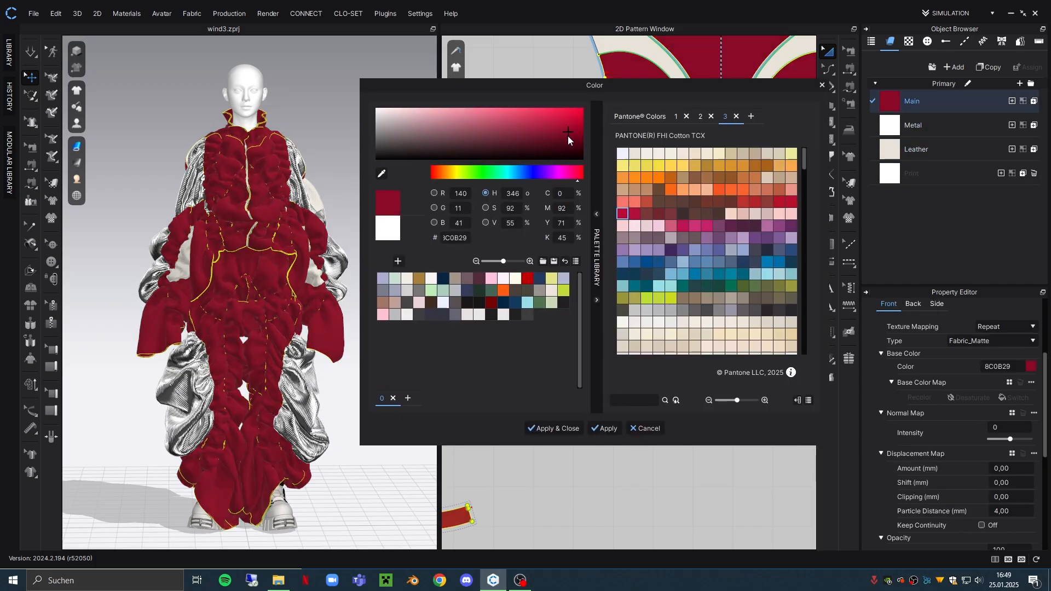
- Apply base colour 770923 to Main and assign fabrics to the garment pieces
left_click(553, 428)
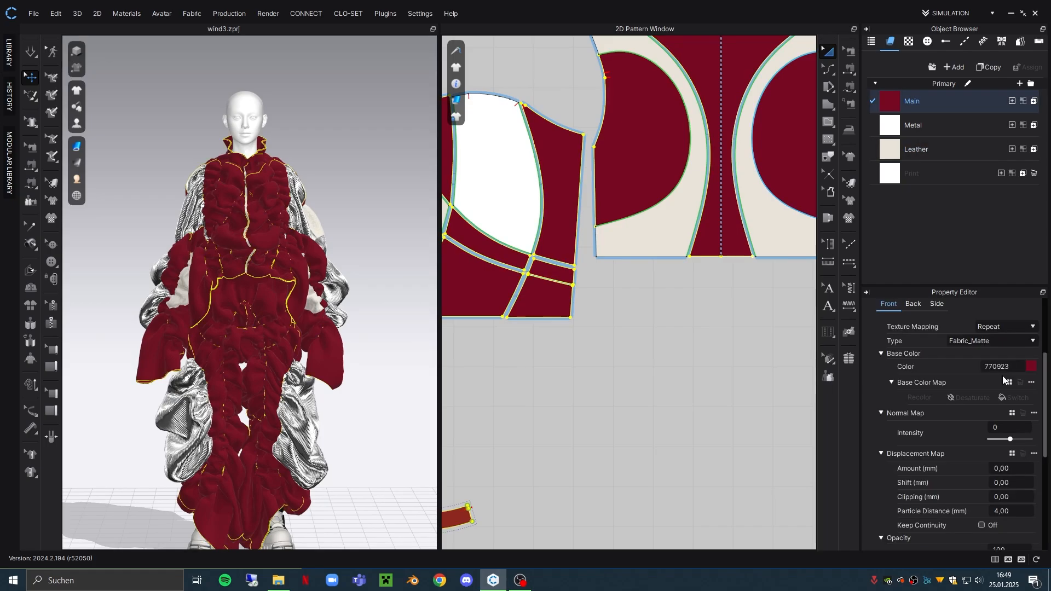
left_click(1018, 413)
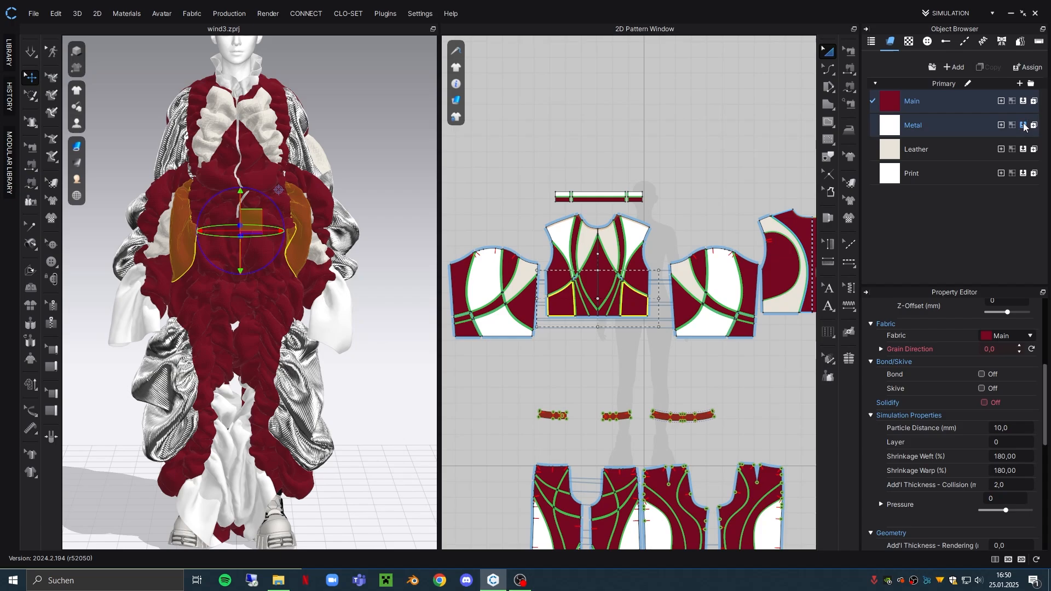
left_click(913, 125)
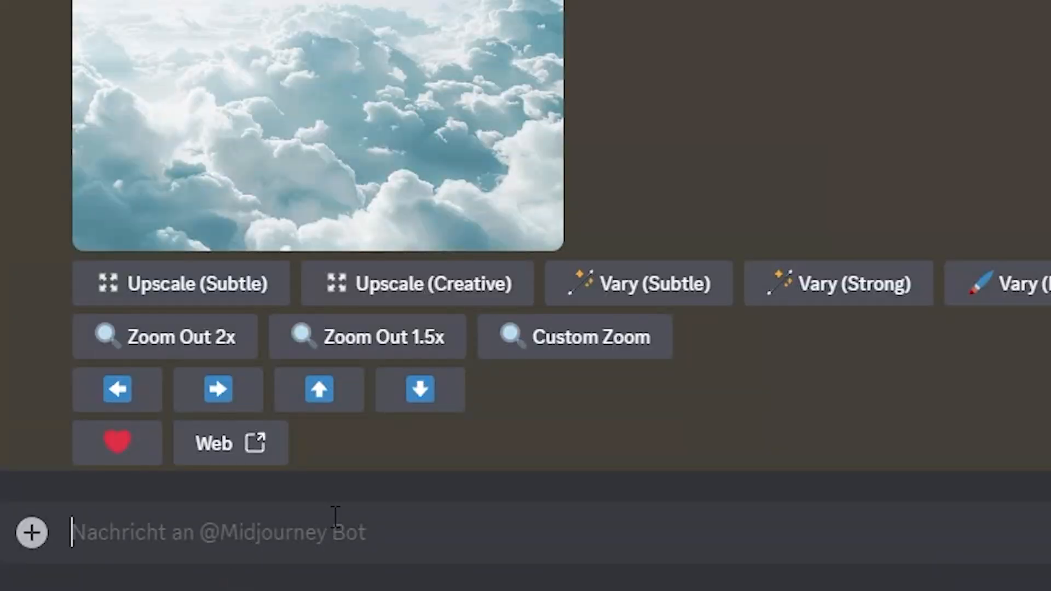
- Submit /imagine 'flower print in the style of gucci but very modern, in dark red and off white --tile --v 6.0'
type("/imagine prompt")
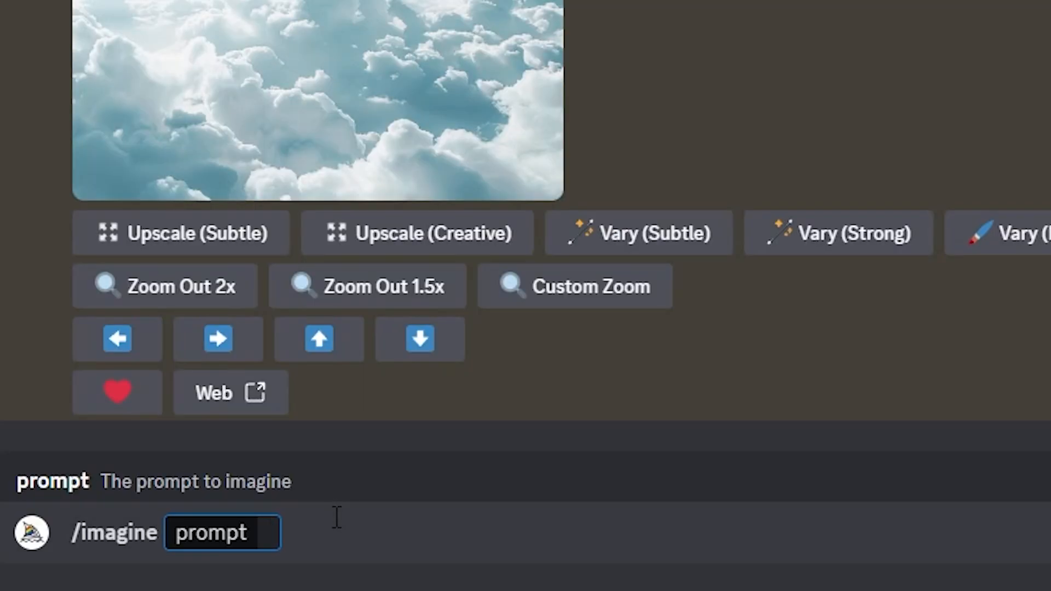
type("flo")
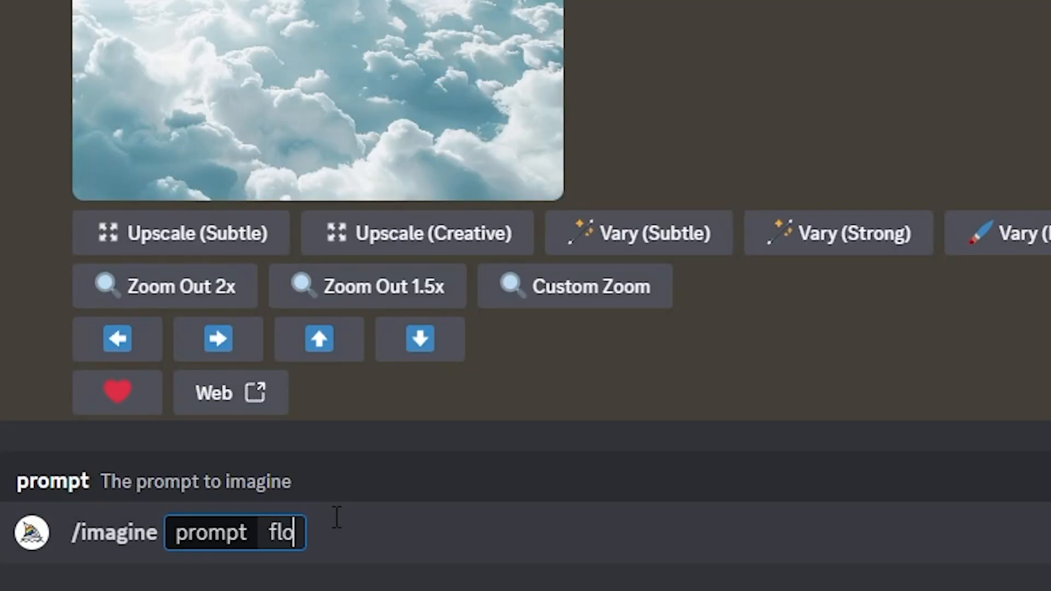
type("wer print in the style of gucci but ve")
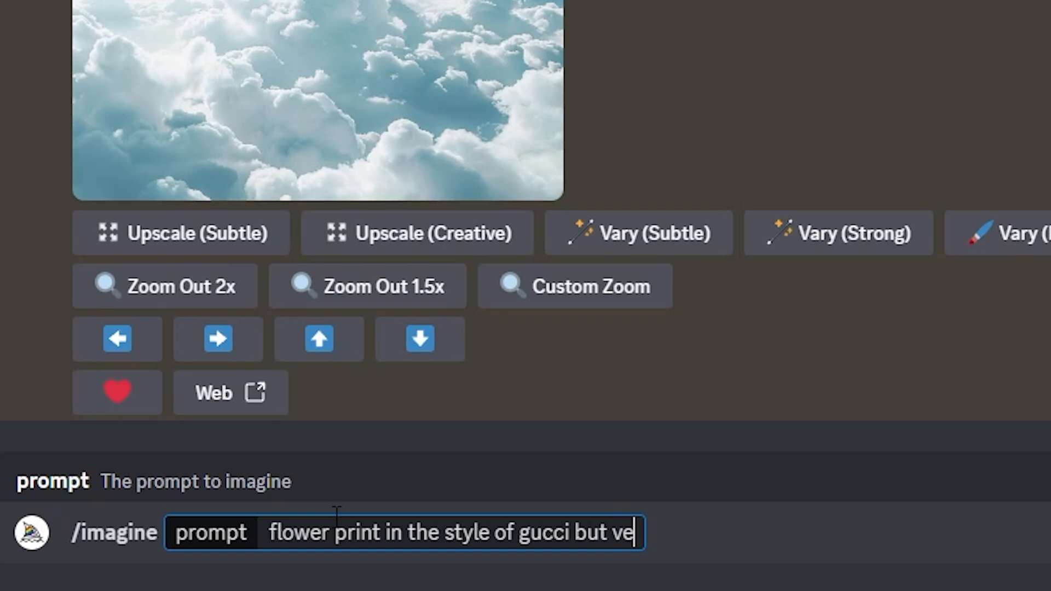
type("ry modern, in")
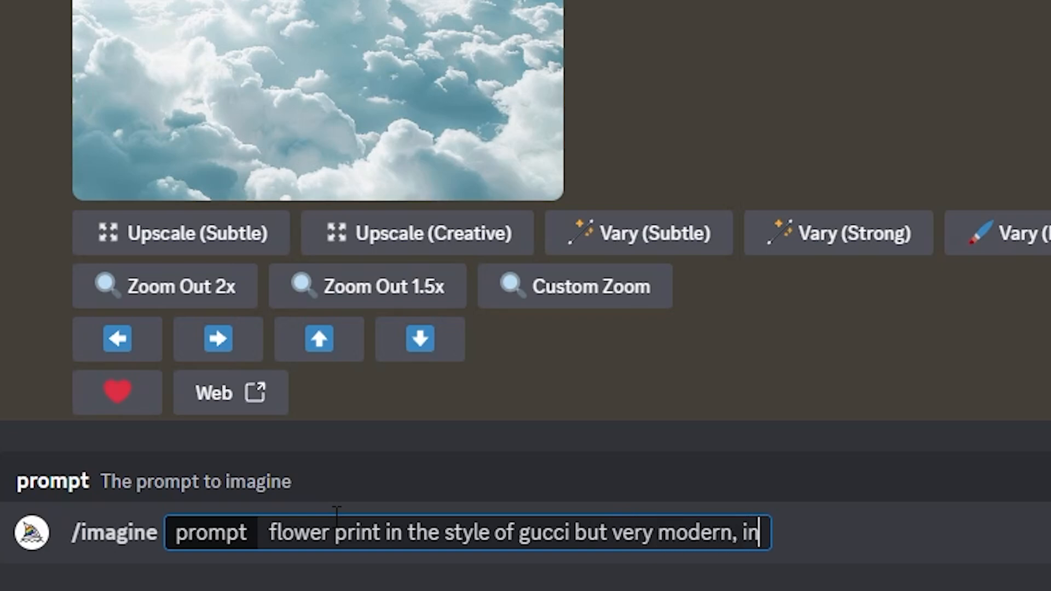
type("dark red and")
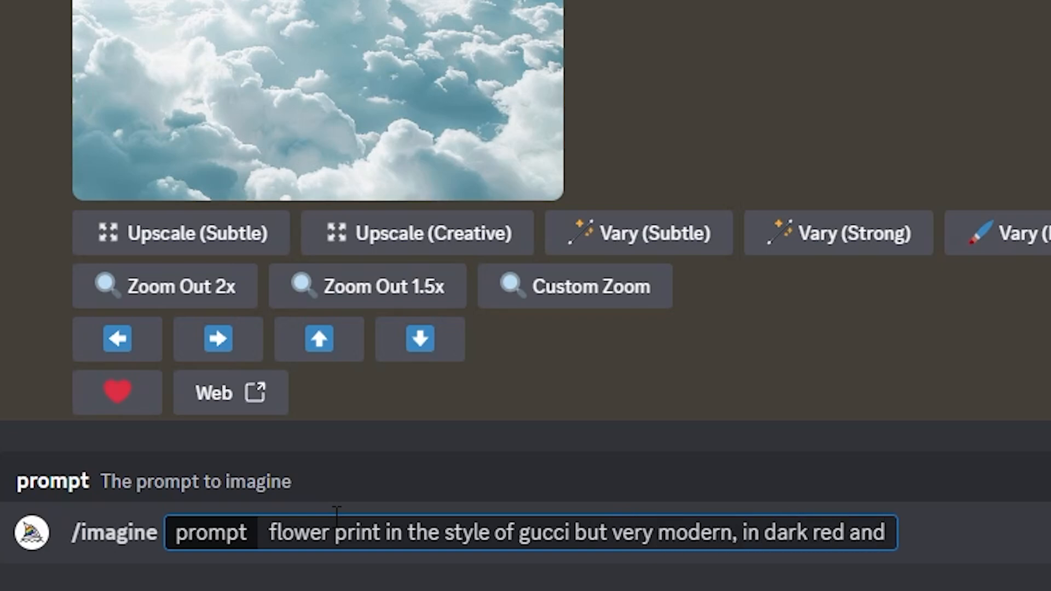
type("off white --til")
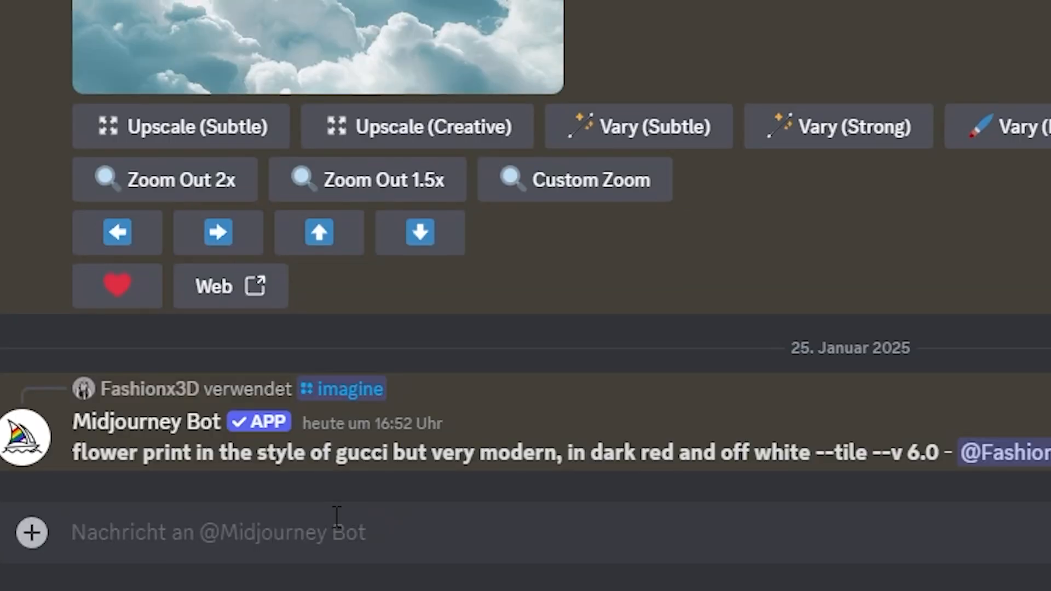
left_click(315, 47)
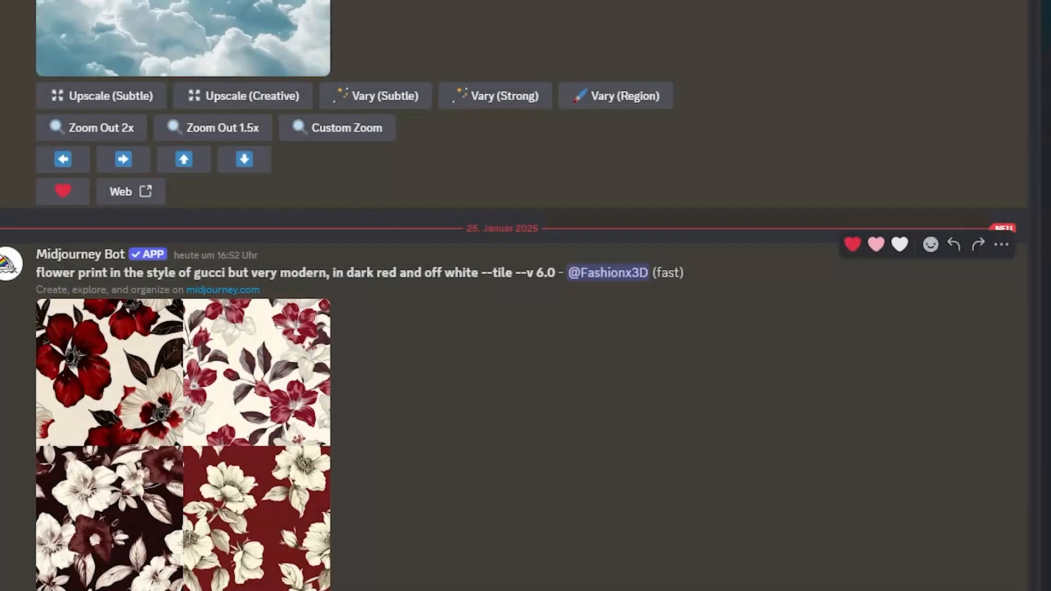
scroll("down", 3)
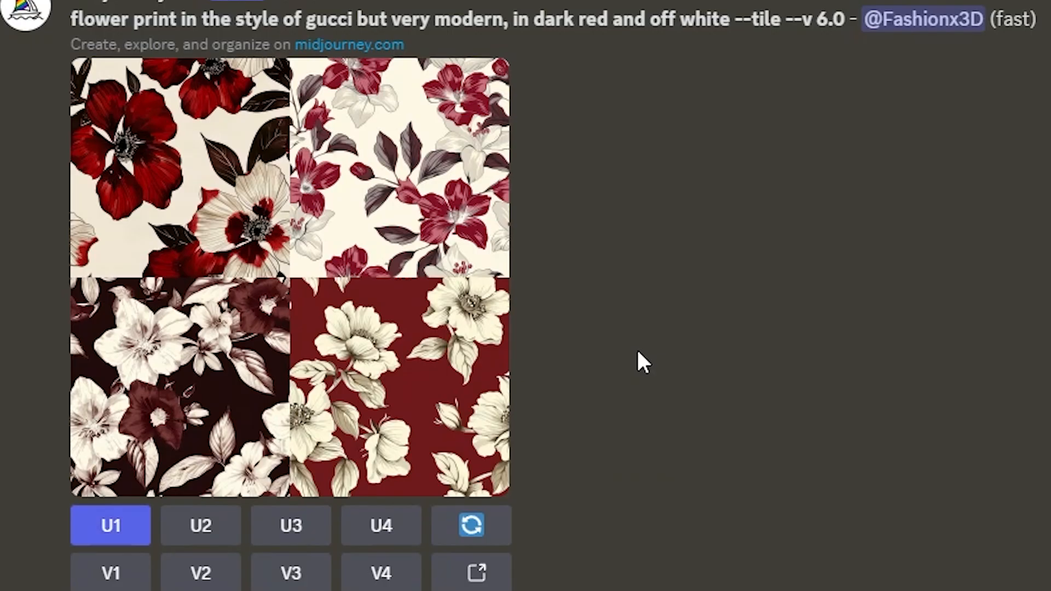
- Load the Midjourney floral image as the Print fabric's Base Color Map
left_click(109, 526)
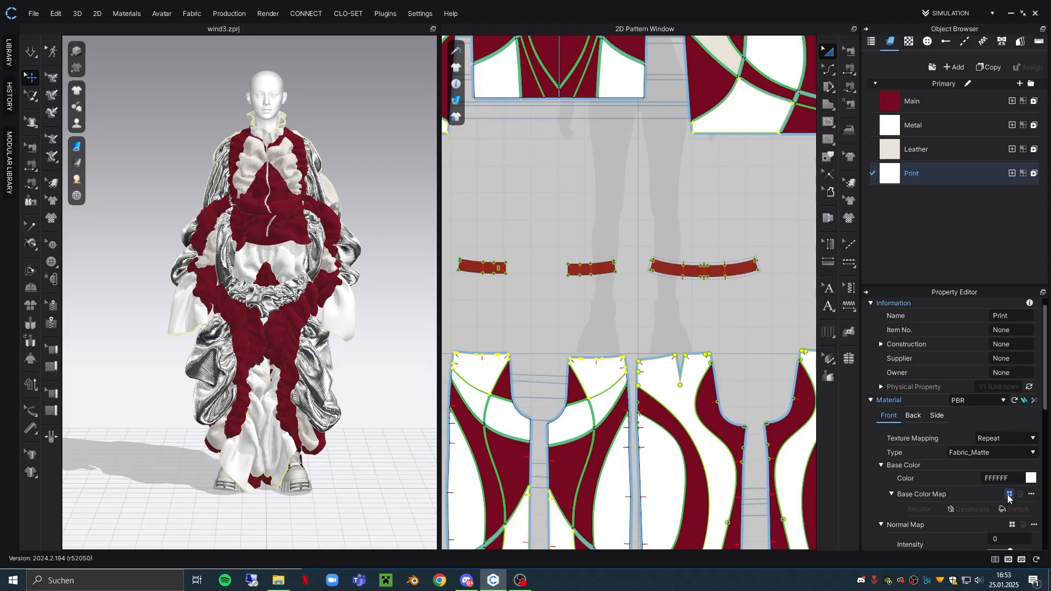
left_click(1010, 495)
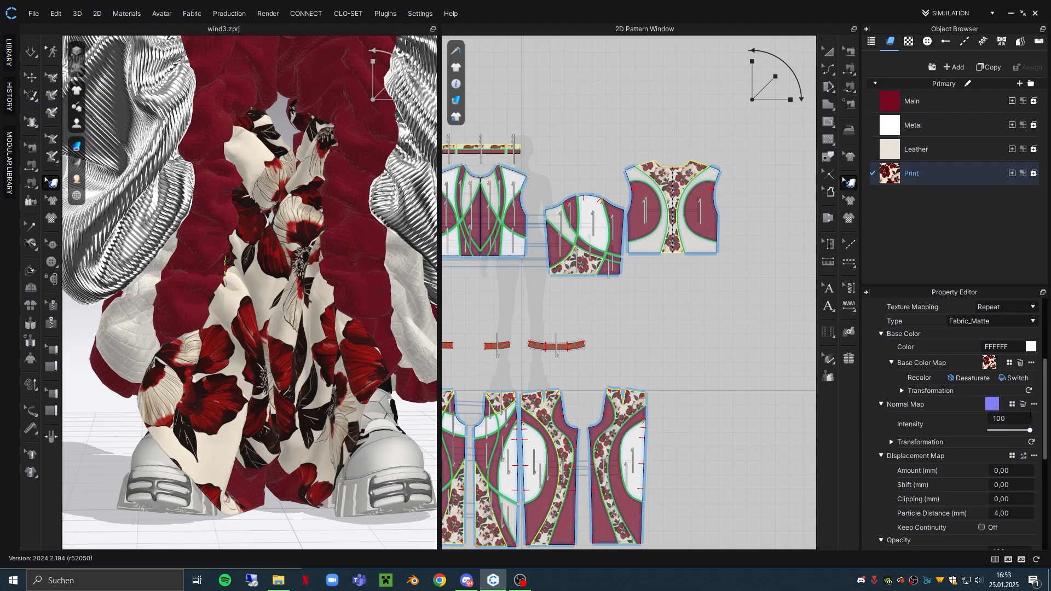
- Tile and scale down the Print fabric's generated normal map layer, then apply
left_click(993, 403)
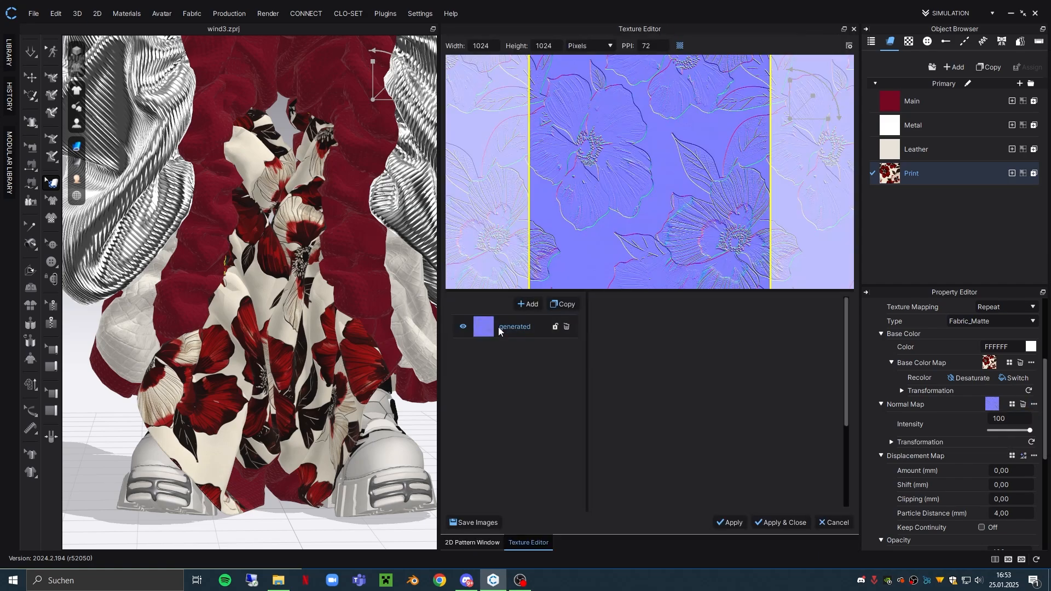
left_click(514, 328)
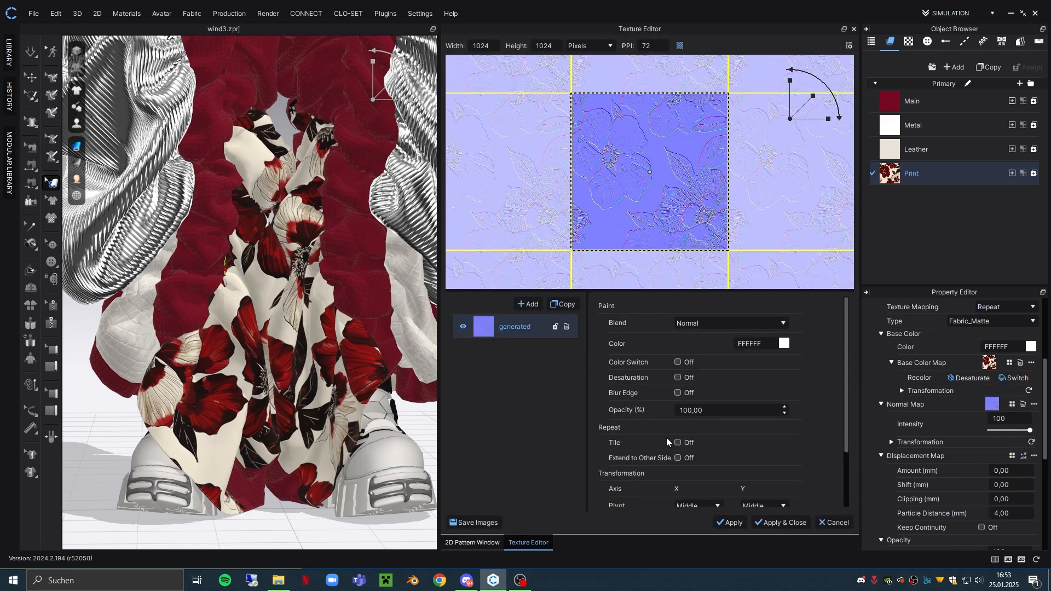
left_click(678, 443)
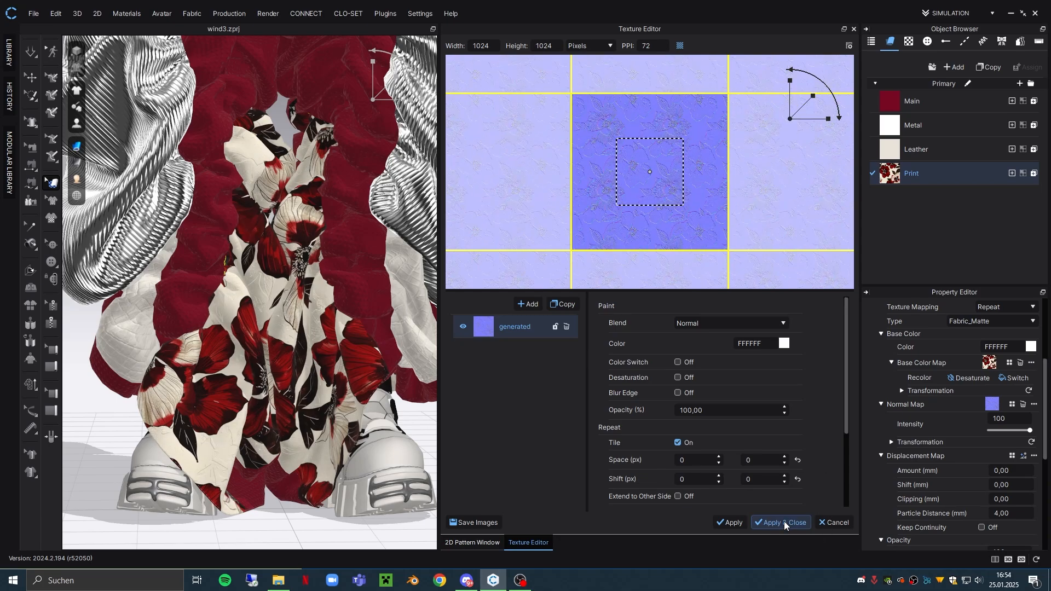
left_click(779, 522)
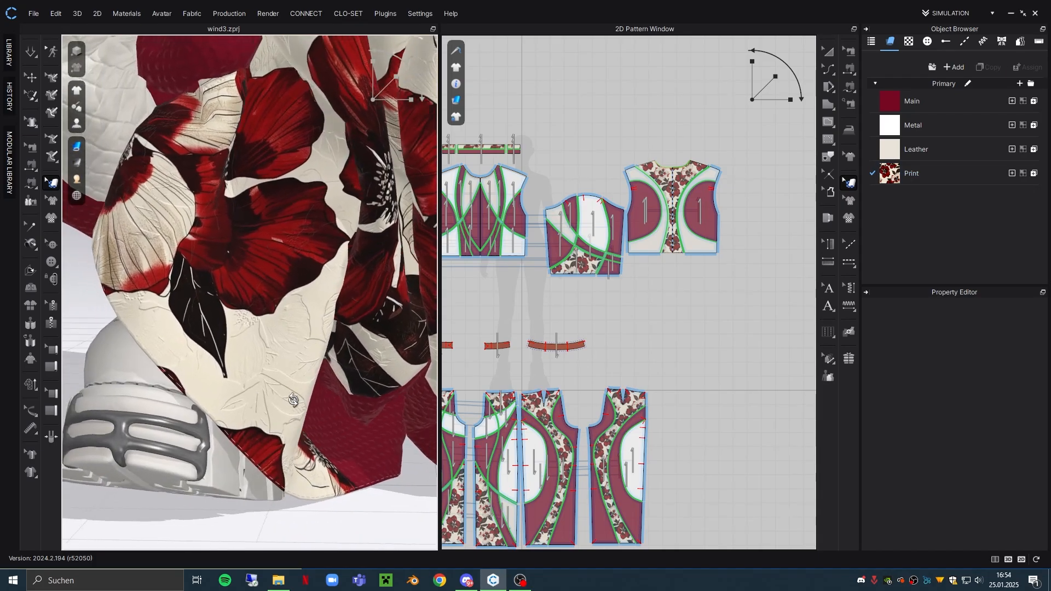
scroll("down", 3)
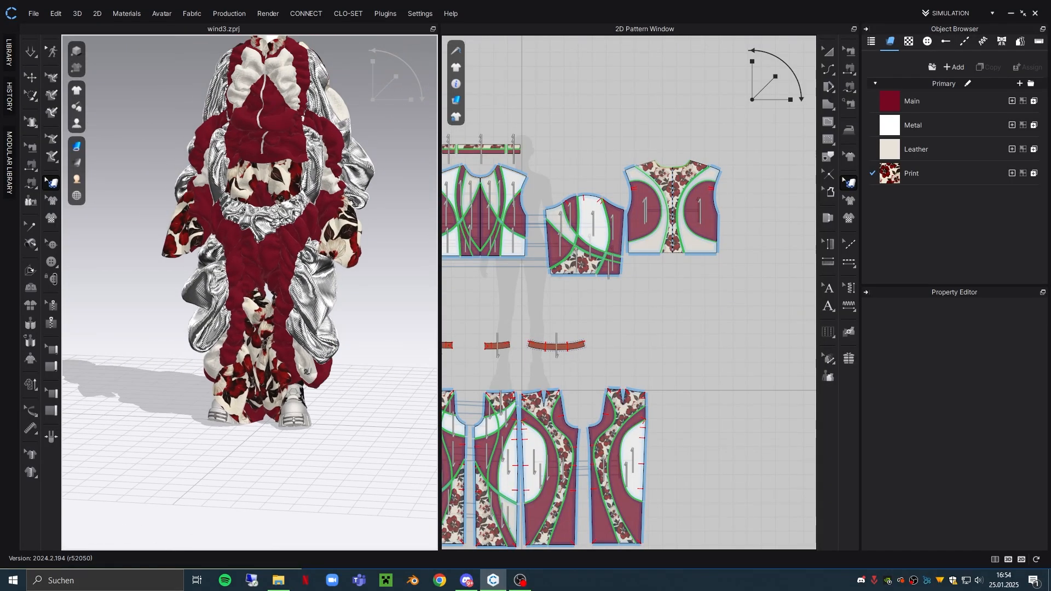
- Read Main's colour 770923, then open the Print Base Color Map in the Texture Editor
left_click(911, 101)
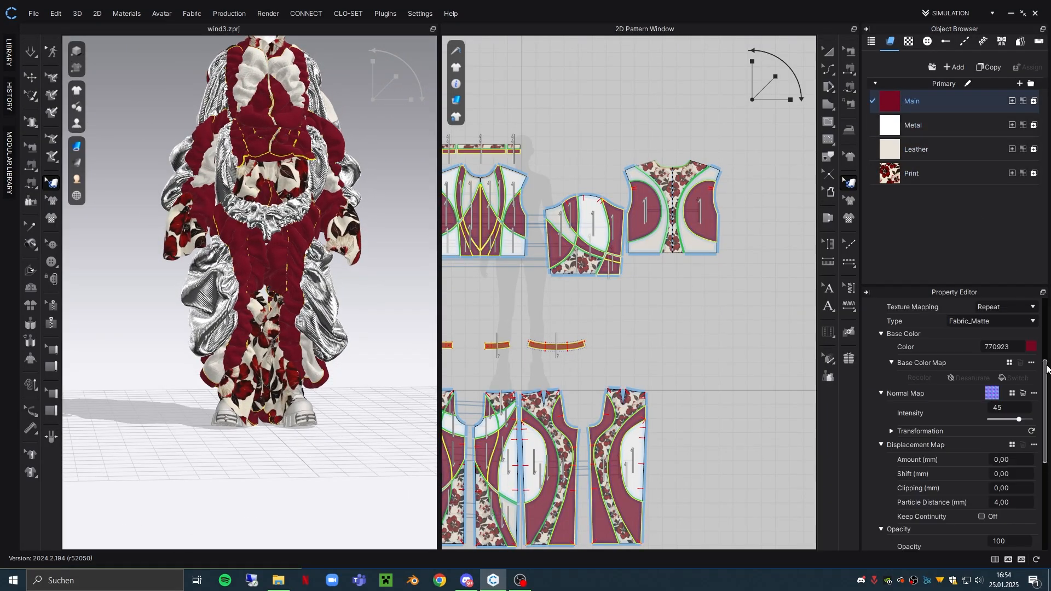
left_click(1031, 346)
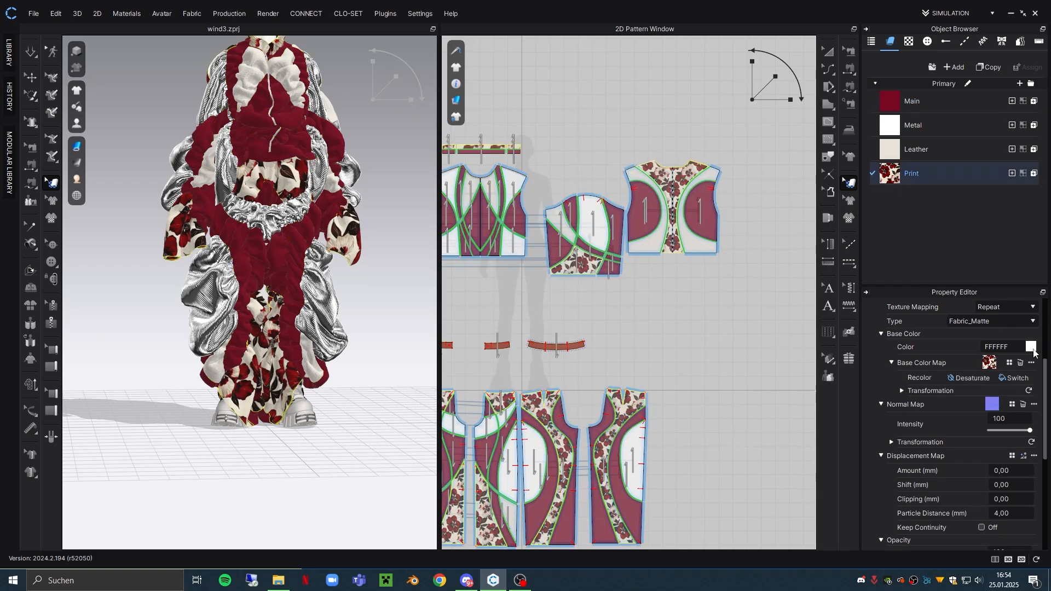
left_click(989, 362)
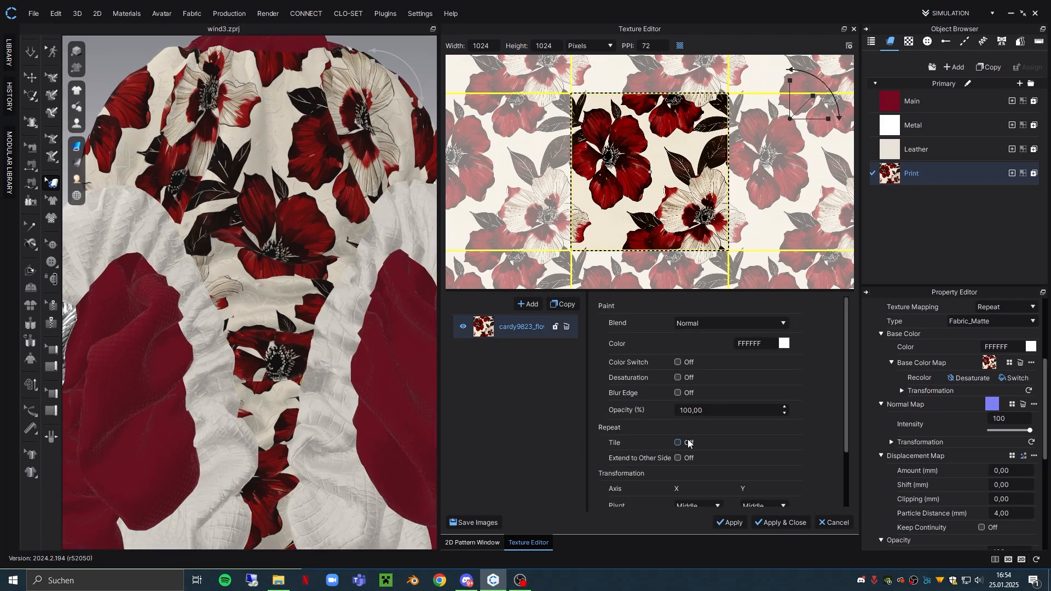
- Enable Color Switch with 3 colours on the floral print and replace its red with Main's dark red 770923
left_click(677, 363)
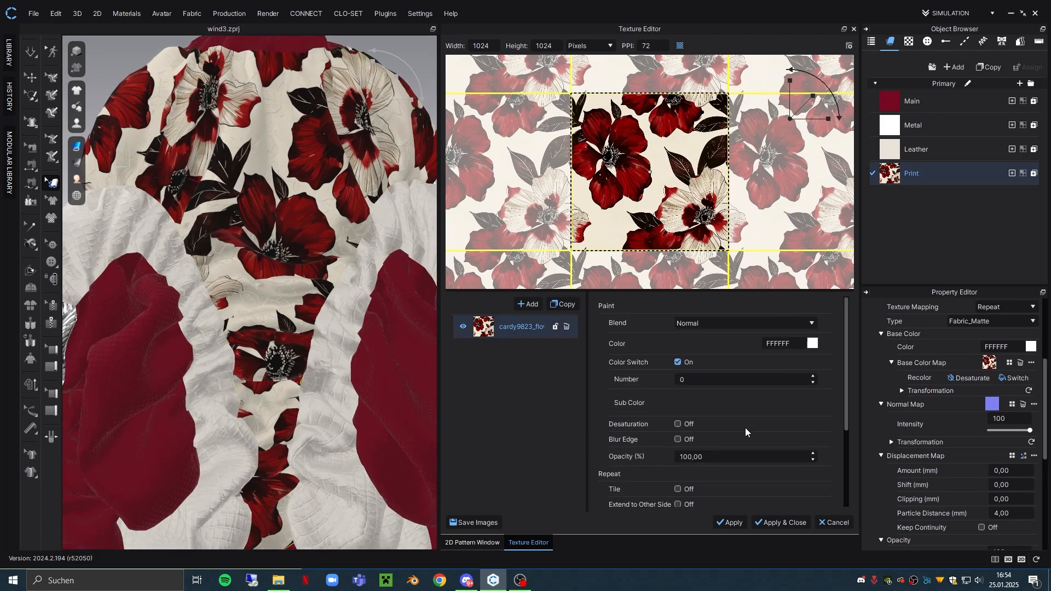
left_click(737, 380)
type("3")
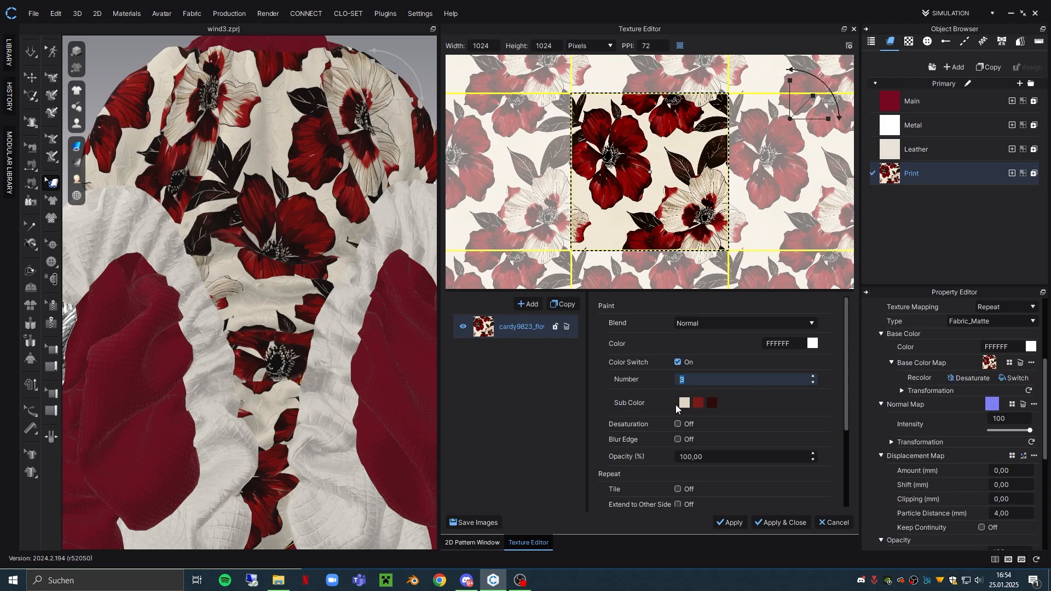
left_click(697, 403)
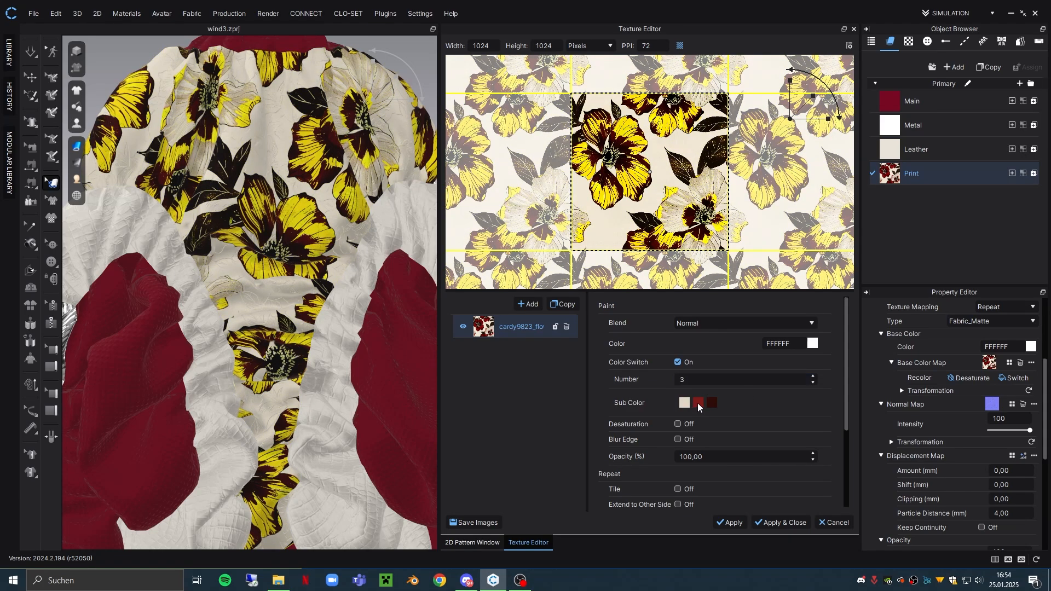
left_click(697, 403)
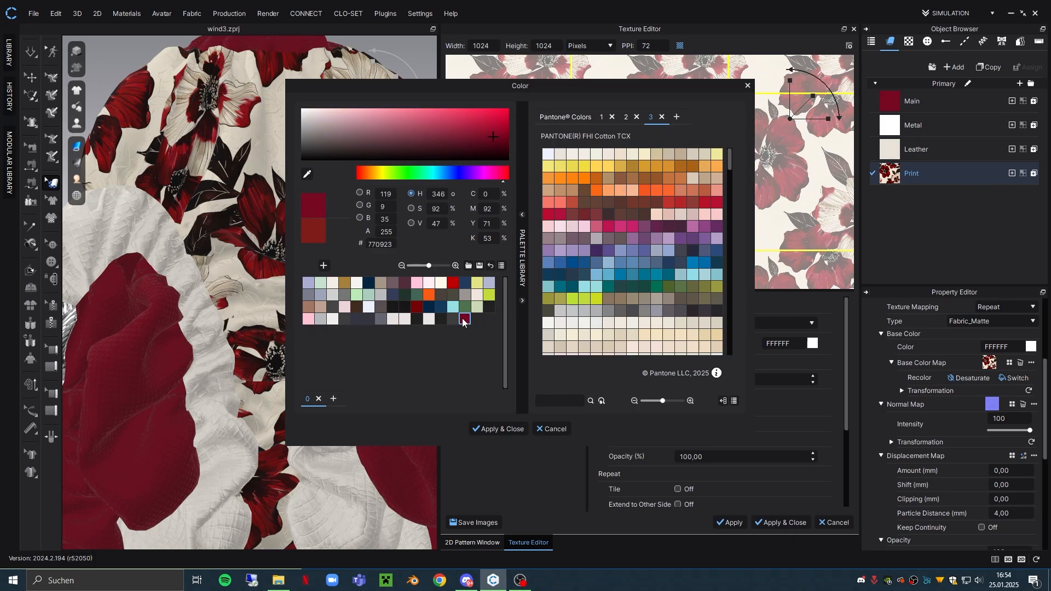
left_click(497, 429)
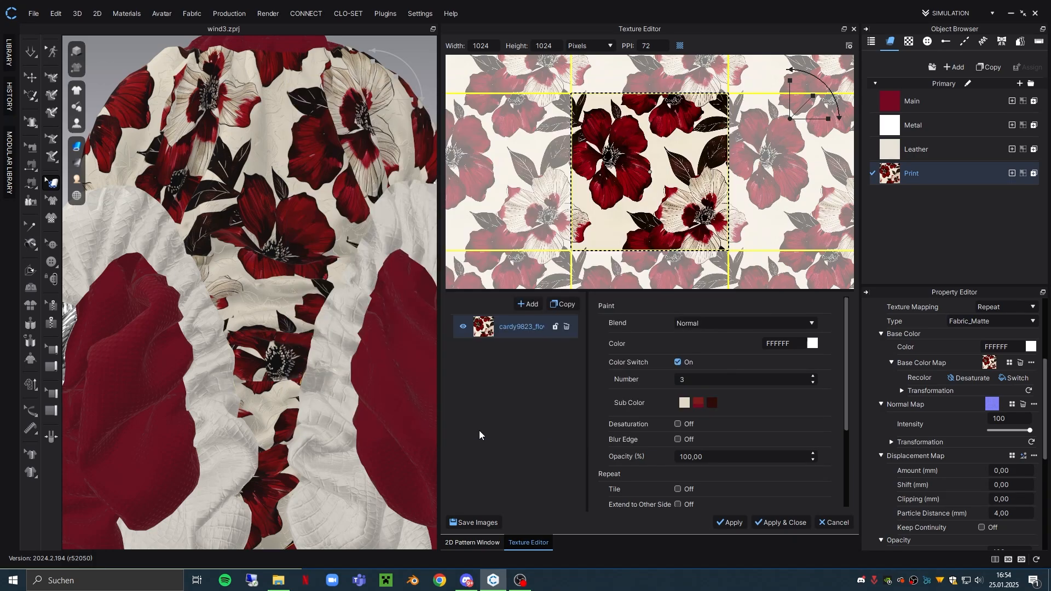
mouse_move(779, 522)
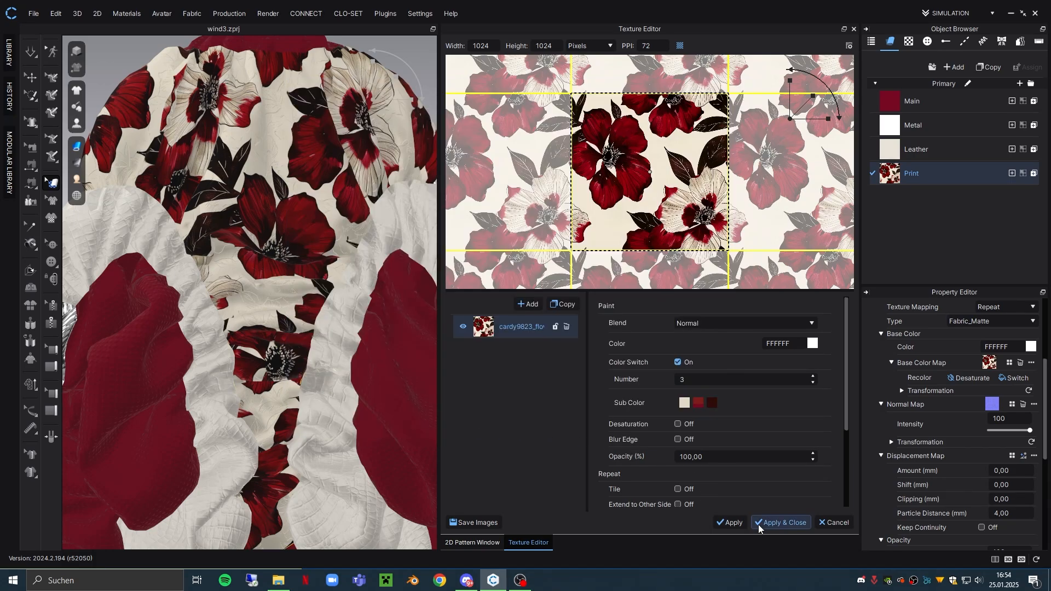
left_click(779, 524)
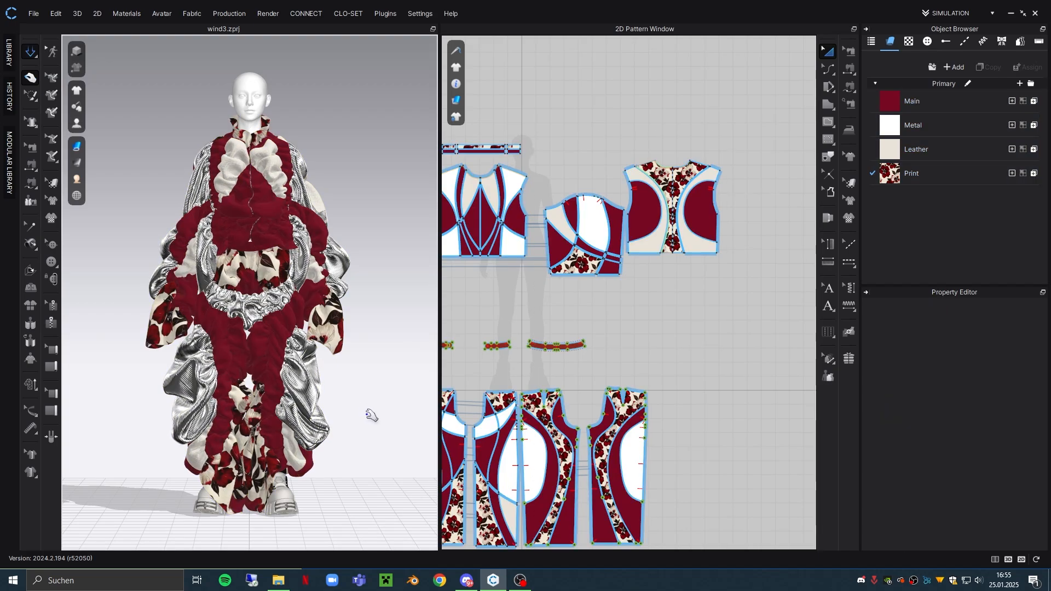
left_click(76, 145)
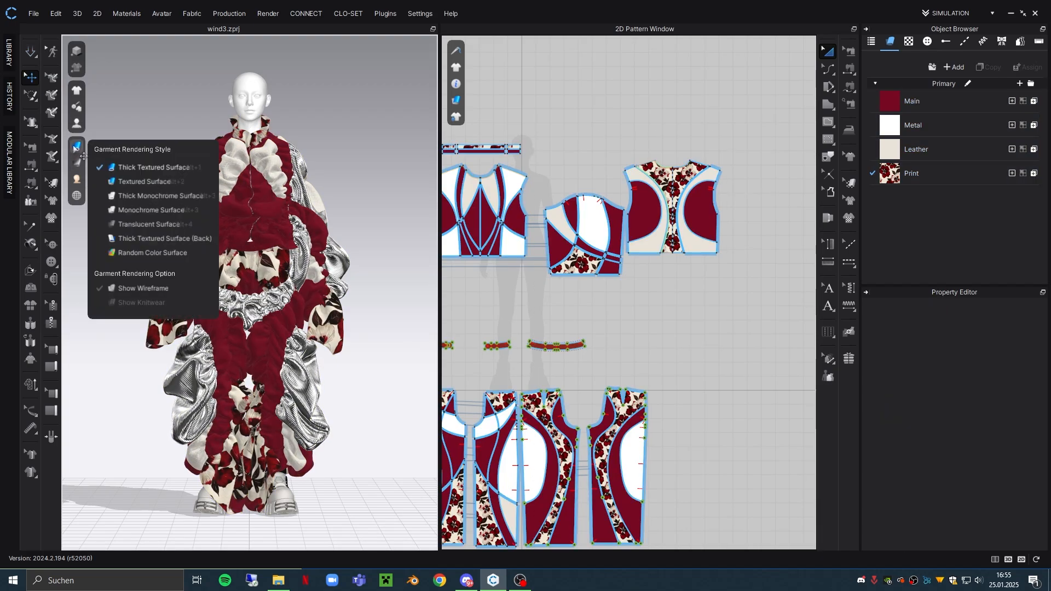
left_click(151, 211)
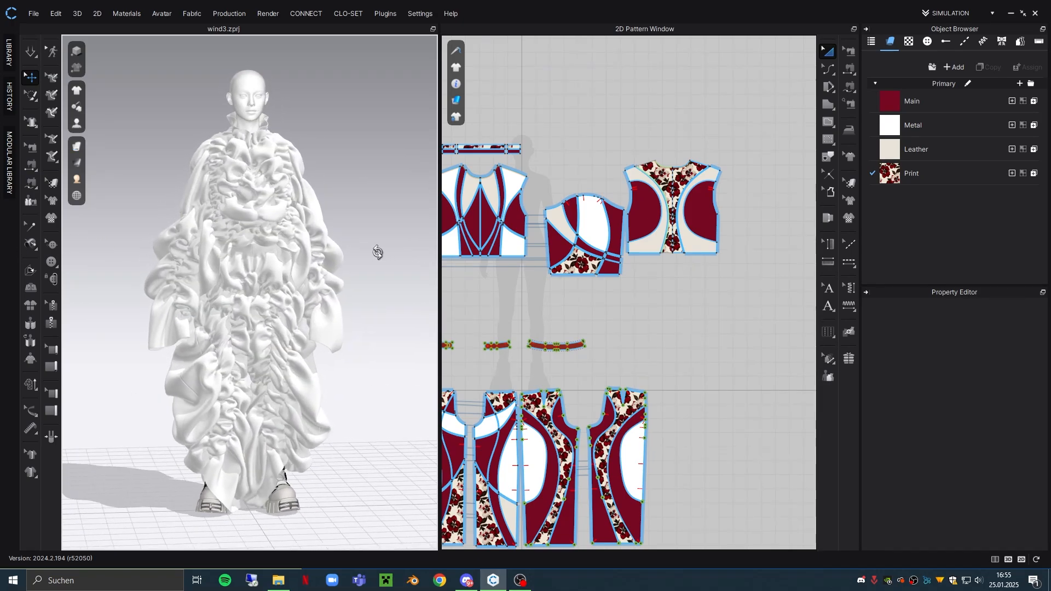
left_click(77, 144)
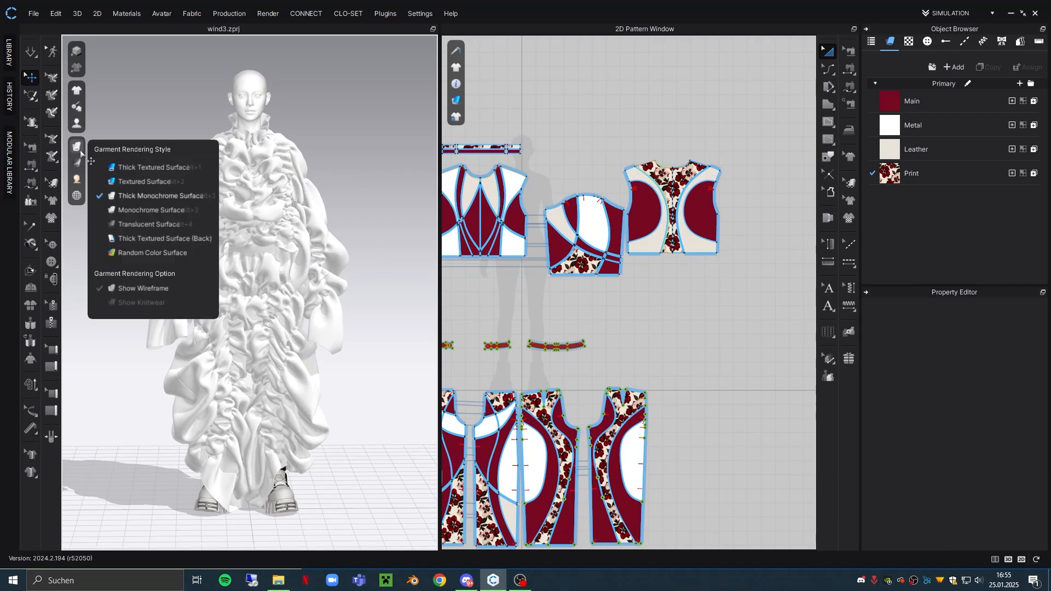
left_click(159, 167)
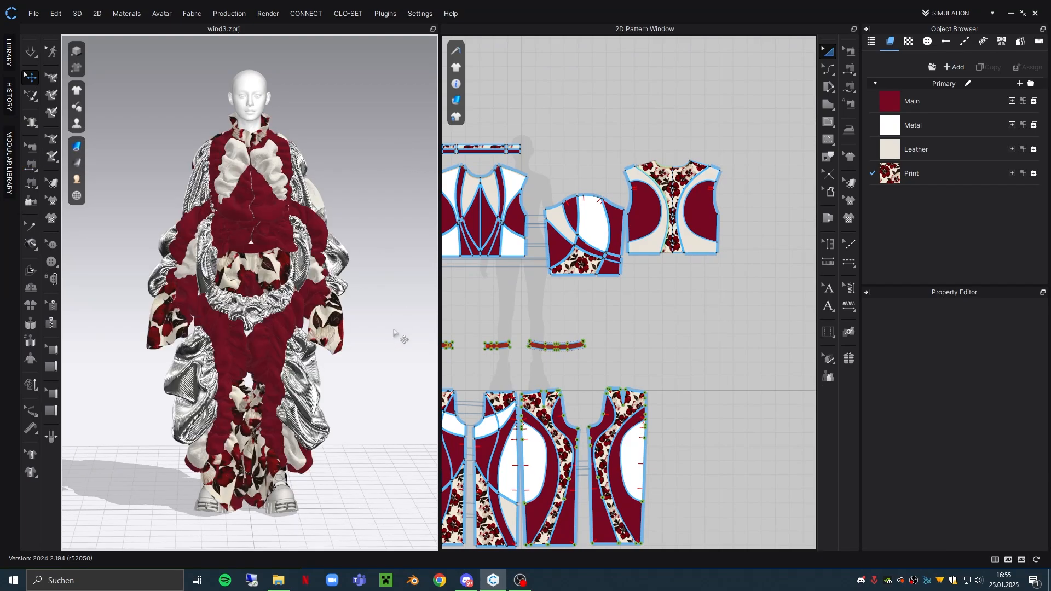